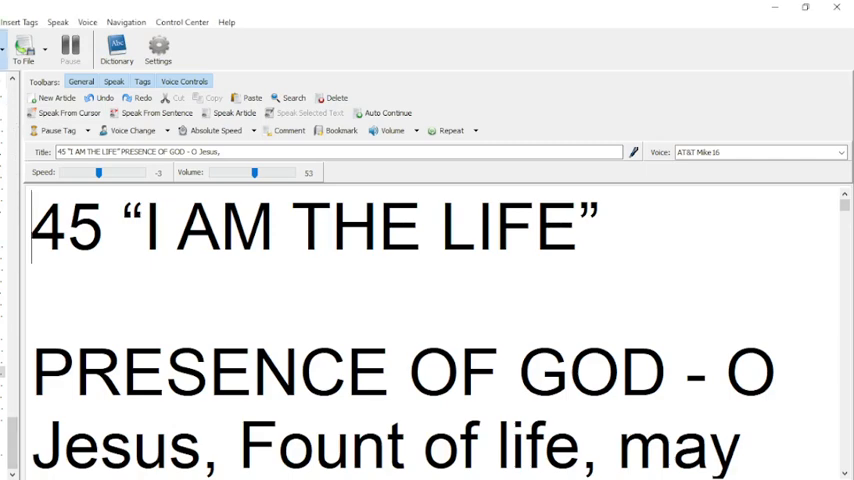
mouse_move(560, 136)
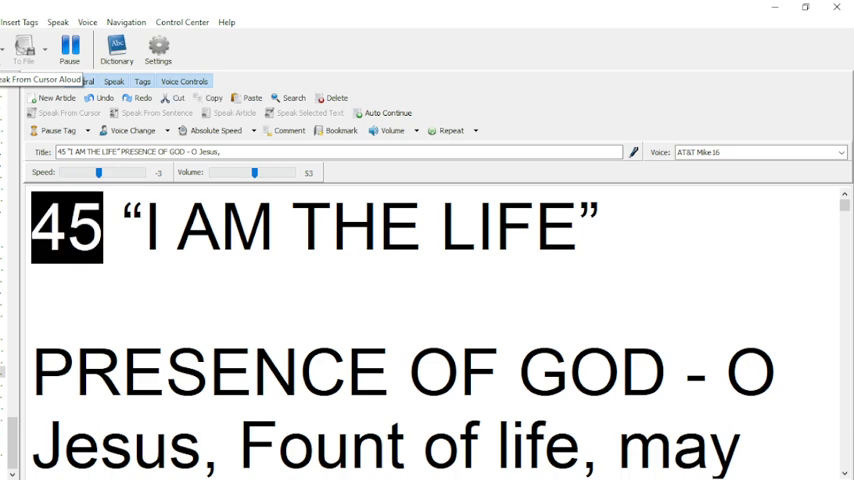
- Start narration so the reading passes the opening prayer and reaches section 1
double_click(510, 228)
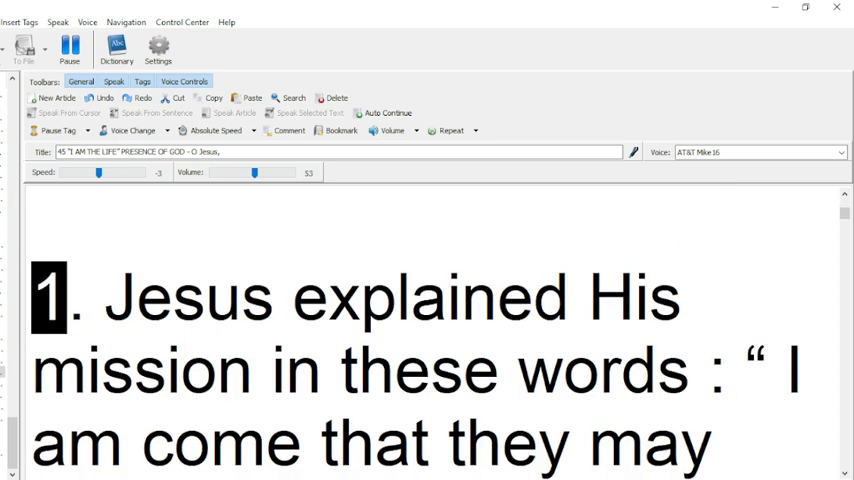
- Resume reading through section 1 up to the John 5,26 quotation about the Son having life
double_click(428, 296)
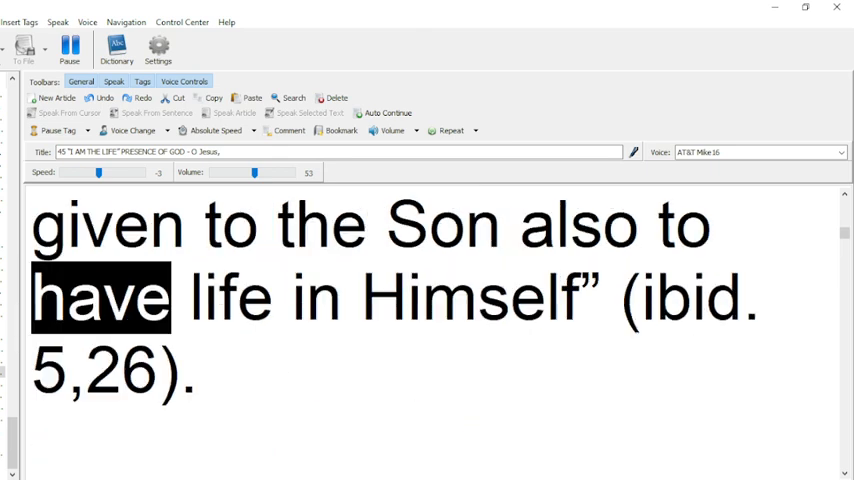
click(654, 300)
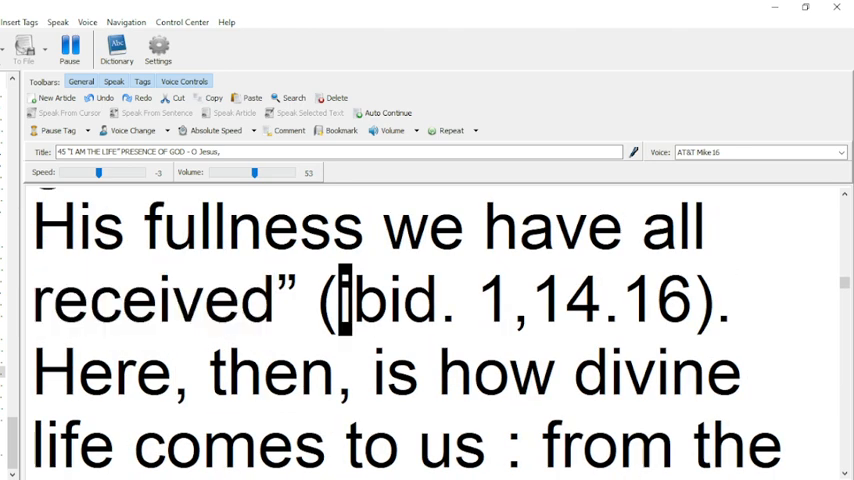
- Carry the reading into section 2's sentence about grace being created by God
double_click(492, 302)
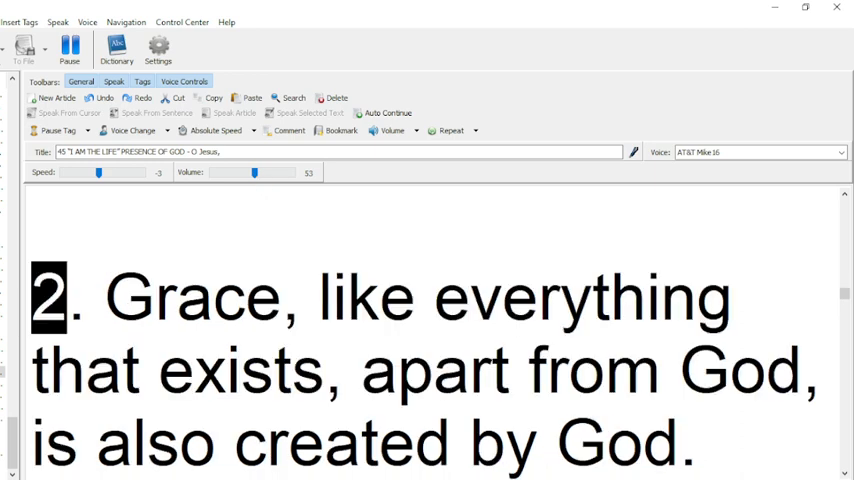
double_click(364, 298)
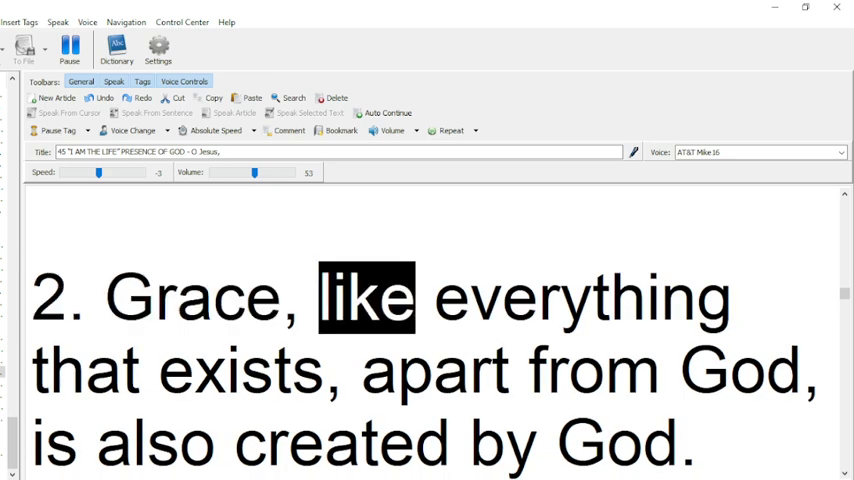